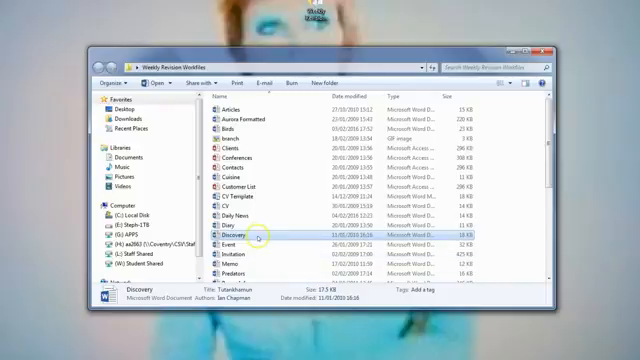
Step: Open the Discovery Word document from the Recent Places folder
{"action": "double_click", "coordinate": [244, 232]}
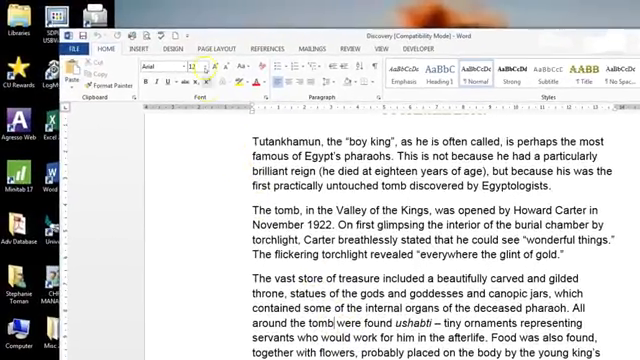
Step: Show the References ribbon with the Insert Footnote tools for the Discovery document
{"action": "left_click", "coordinate": [270, 46]}
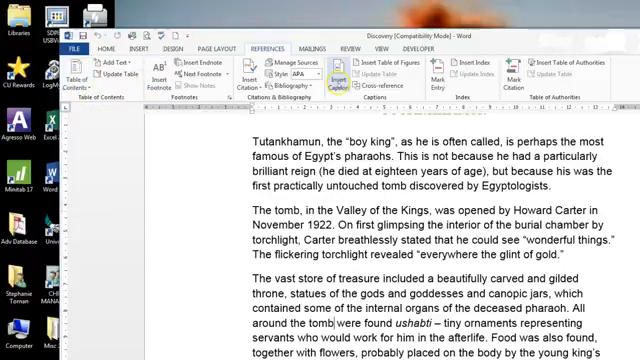
{"action": "mouse_move", "coordinate": [436, 70]}
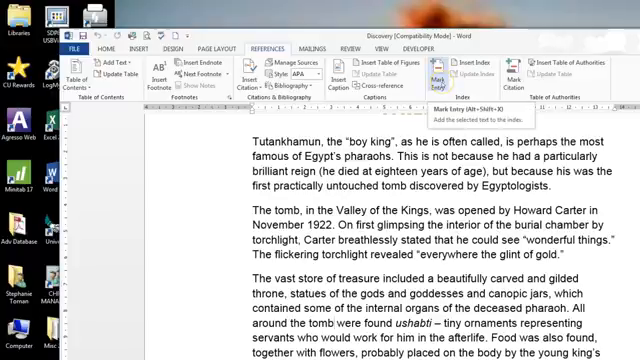
{"action": "mouse_move", "coordinate": [504, 76]}
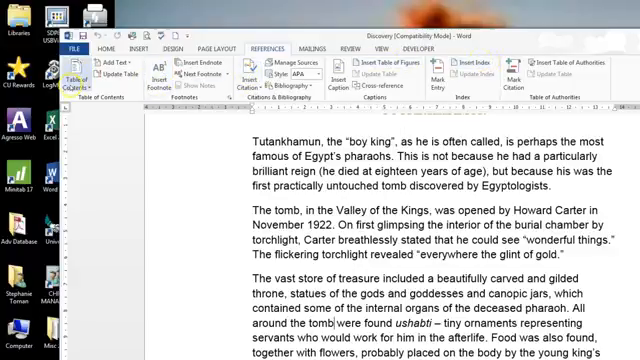
{"action": "mouse_move", "coordinate": [150, 78]}
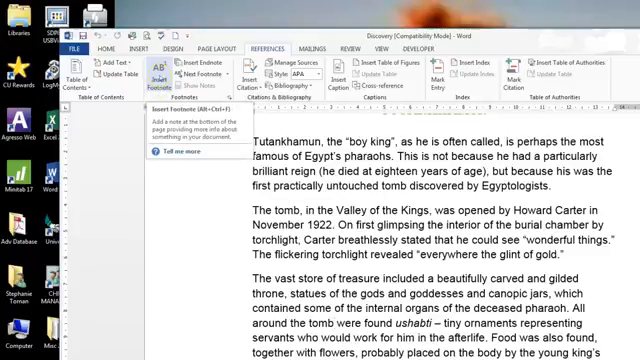
Step: Write the footnote text noting evidence was found of early grave robbers
{"action": "scroll", "scroll_direction": "down", "scroll_amount": 3}
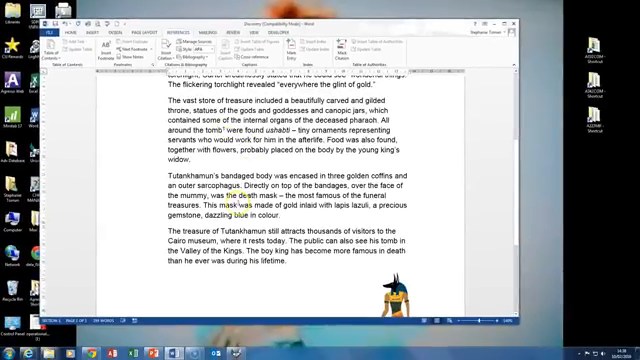
{"action": "scroll", "scroll_direction": "down", "scroll_amount": 3}
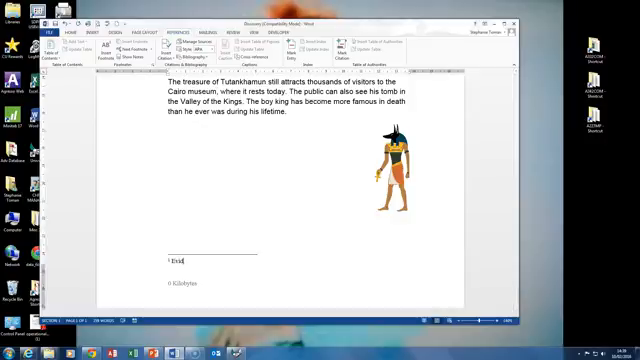
{"action": "type", "text": "Evidence"}
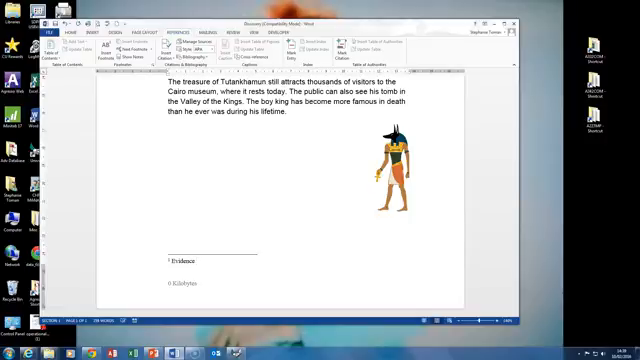
{"action": "type", "text": "o"}
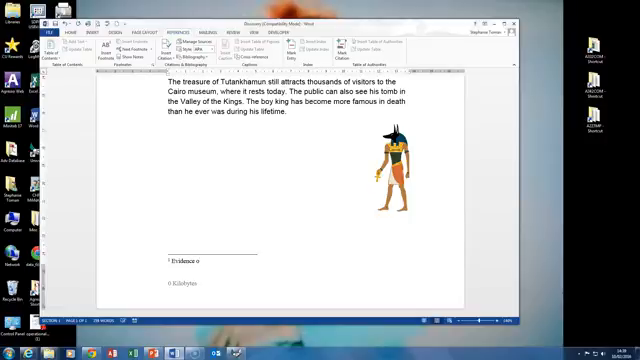
{"action": "type", "text": "was dri"}
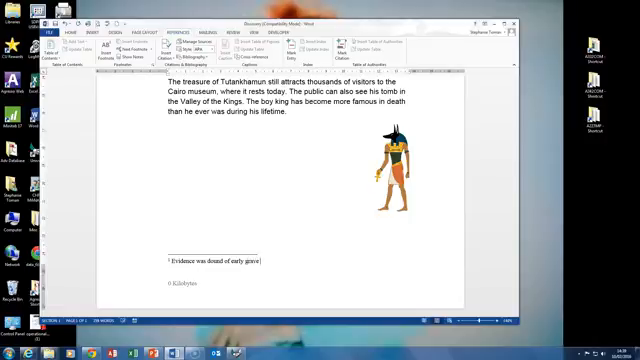
{"action": "type", "text": "robbers"}
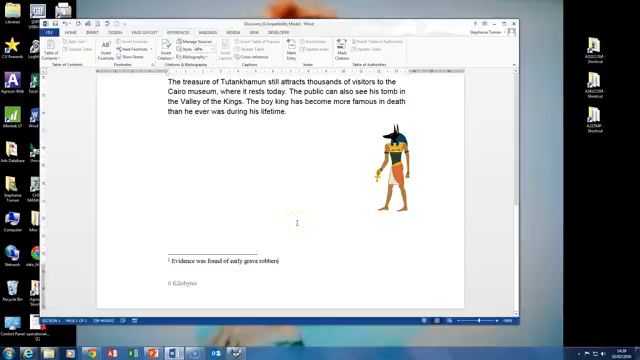
{"action": "scroll", "scroll_direction": "up", "scroll_amount": 3}
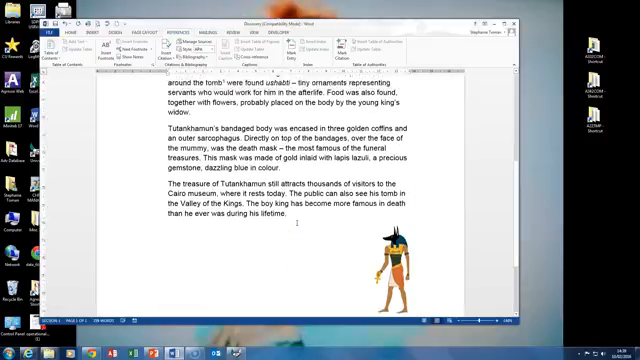
{"action": "scroll", "scroll_direction": "up", "scroll_amount": 3}
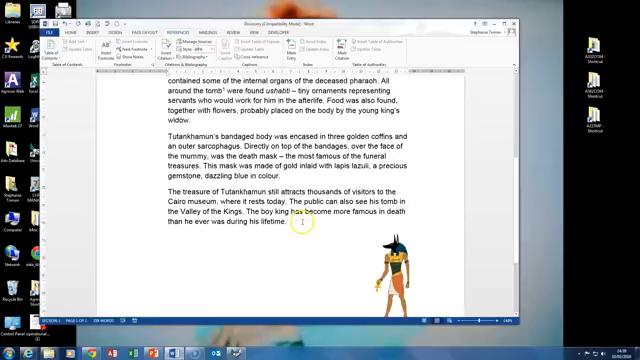
{"action": "scroll", "scroll_direction": "down", "scroll_amount": 3}
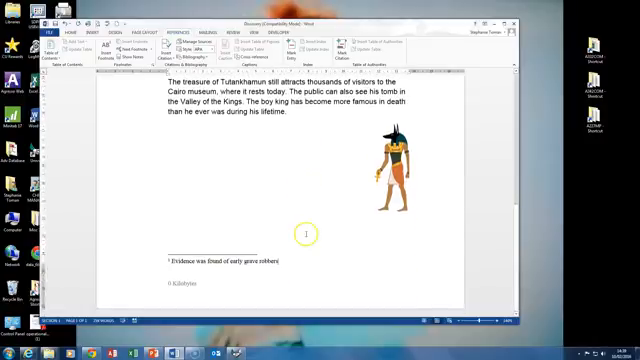
{"action": "mouse_move", "coordinate": [308, 232]}
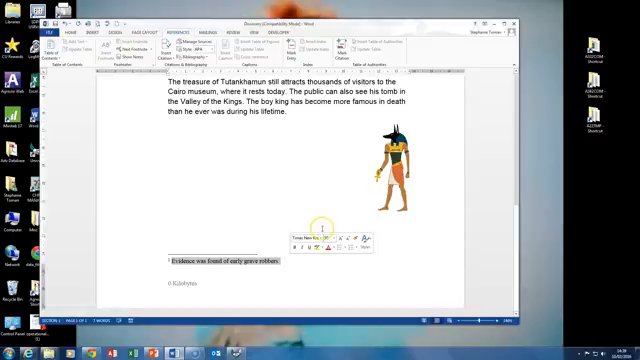
Step: Scroll between the 'tomb' reference mark in the text and the footnote at the page bottom
{"action": "scroll", "scroll_direction": "up", "scroll_amount": 3}
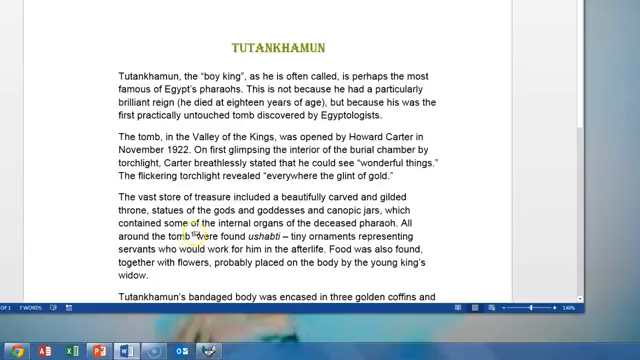
{"action": "scroll", "scroll_direction": "down", "scroll_amount": 3}
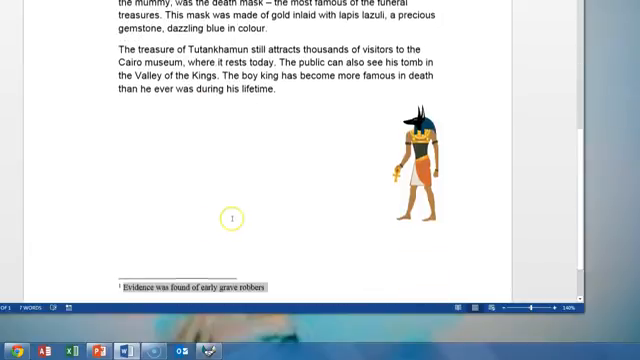
{"action": "scroll", "scroll_direction": "up", "scroll_amount": 3}
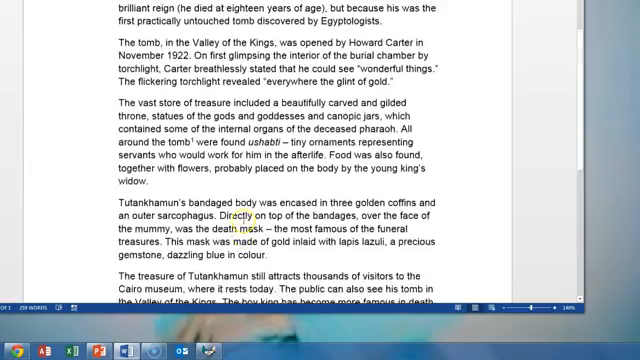
{"action": "scroll", "scroll_direction": "up", "scroll_amount": 3}
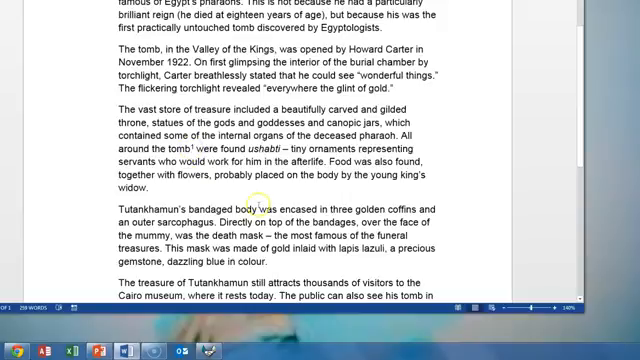
{"action": "scroll", "scroll_direction": "down", "scroll_amount": 3}
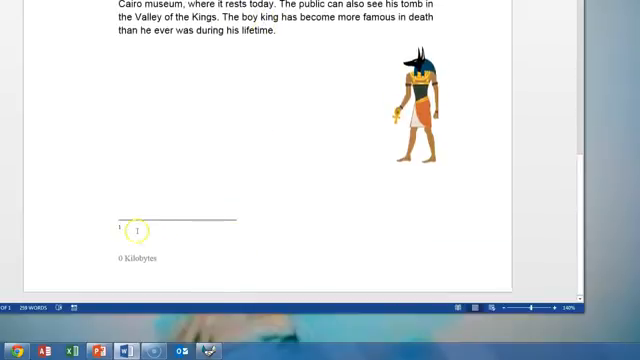
{"action": "scroll", "scroll_direction": "up", "scroll_amount": 3}
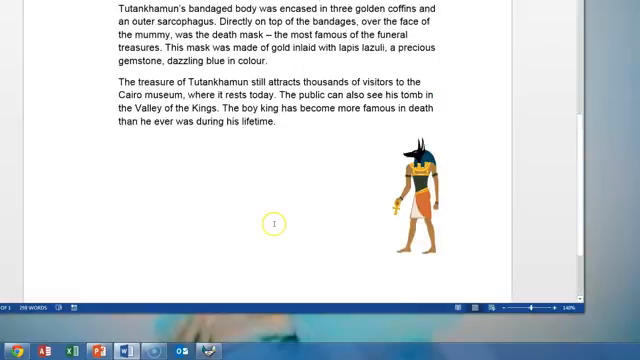
{"action": "scroll", "scroll_direction": "up", "scroll_amount": 3}
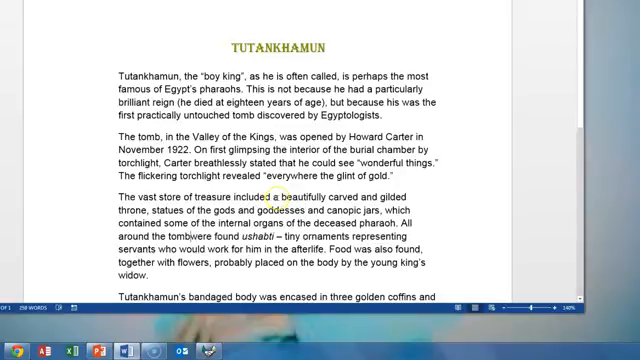
{"action": "scroll", "scroll_direction": "down", "scroll_amount": 3}
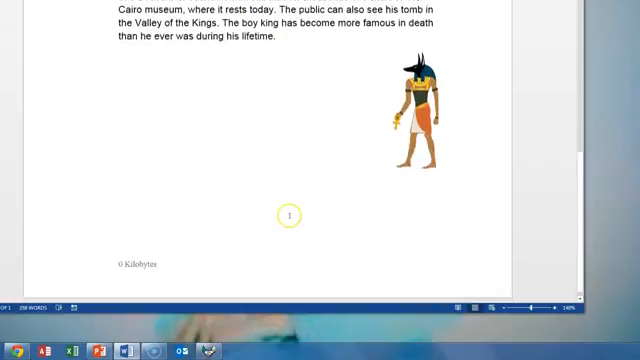